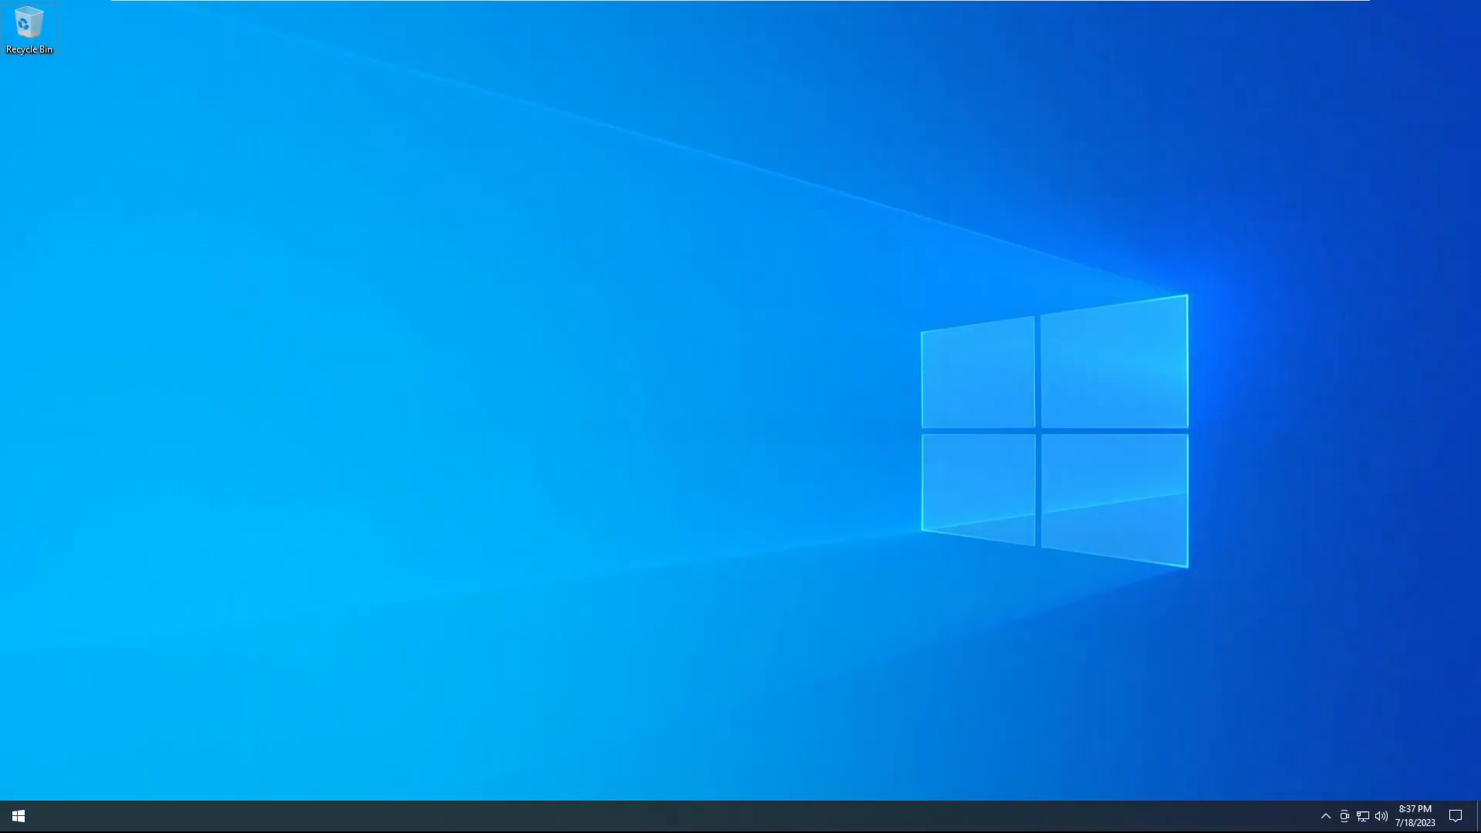
mouse_move(771, 737)
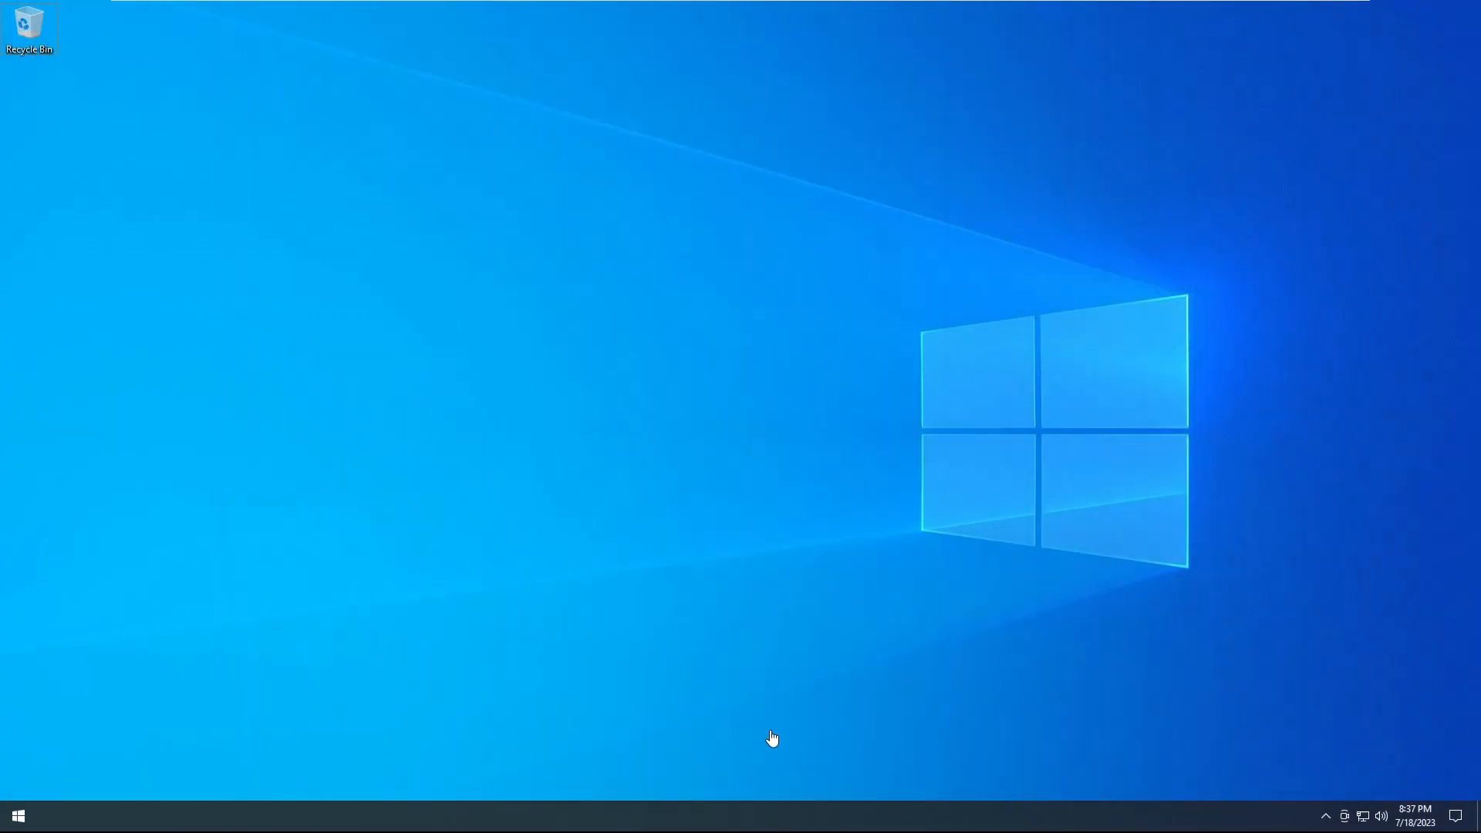
mouse_move(17, 816)
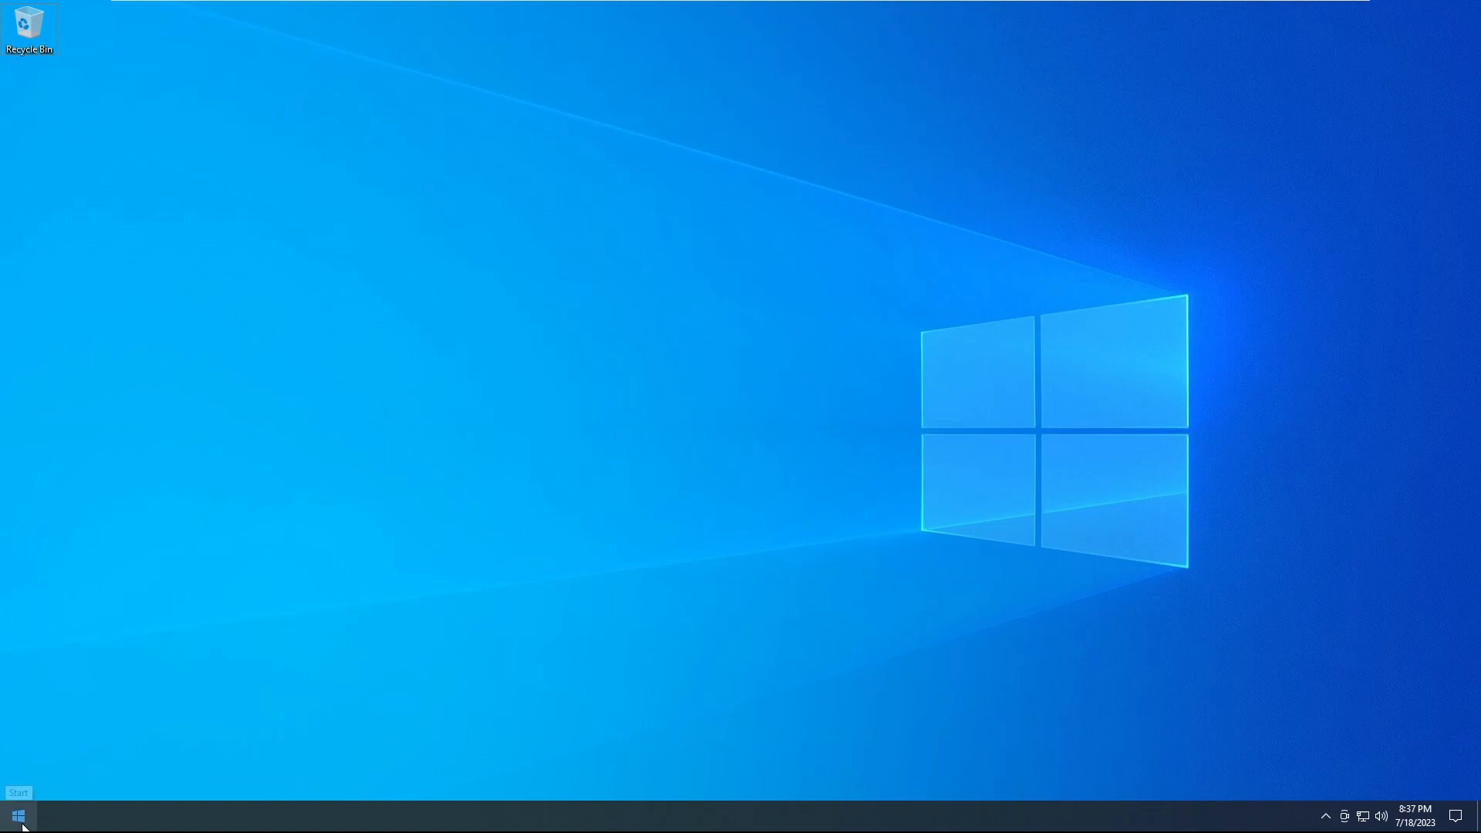
- Search the Start menu for 'command prompt' (cmd) and launch Command Prompt
left_click(17, 814)
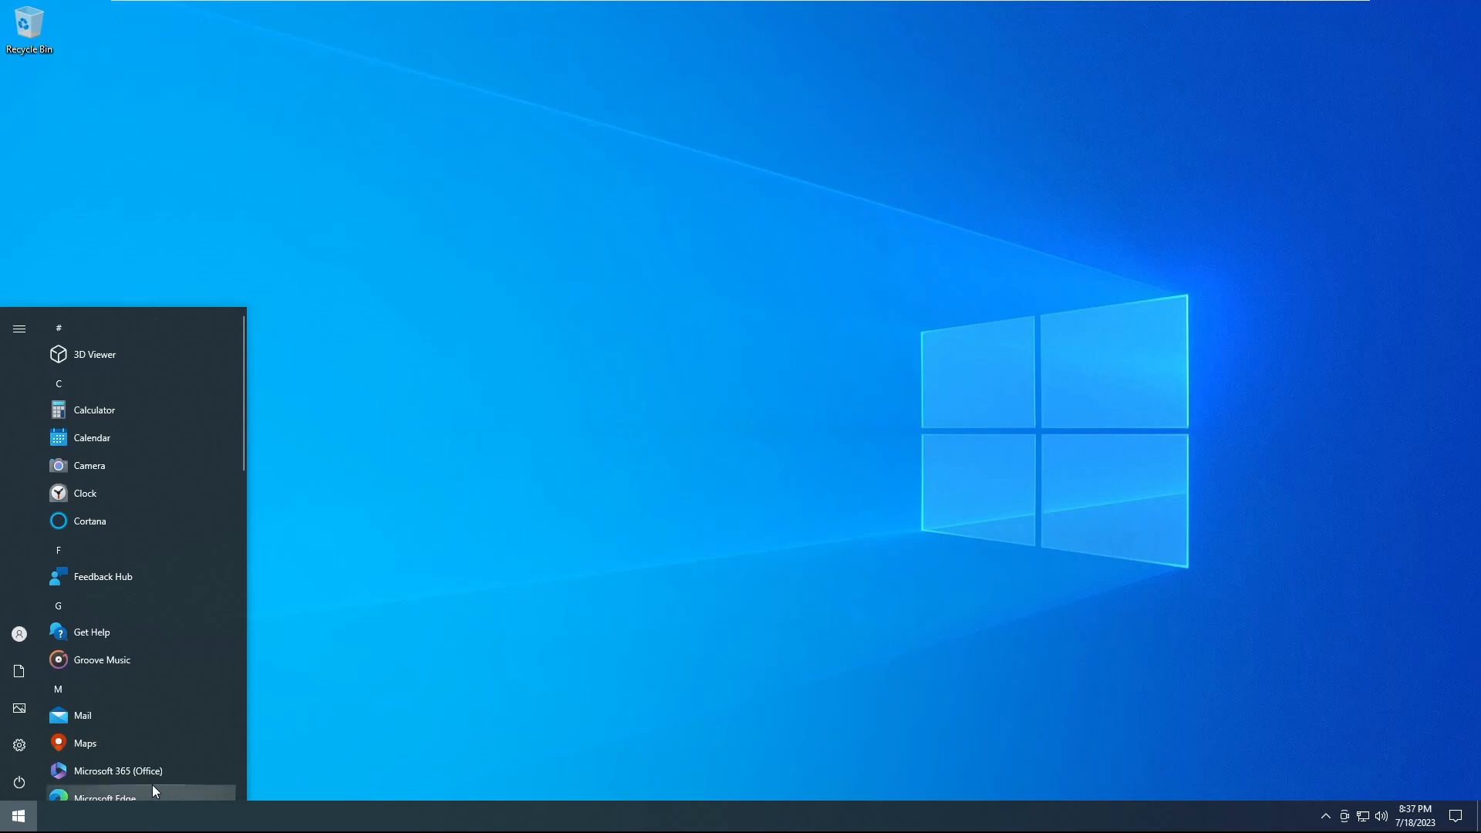
mouse_move(141, 774)
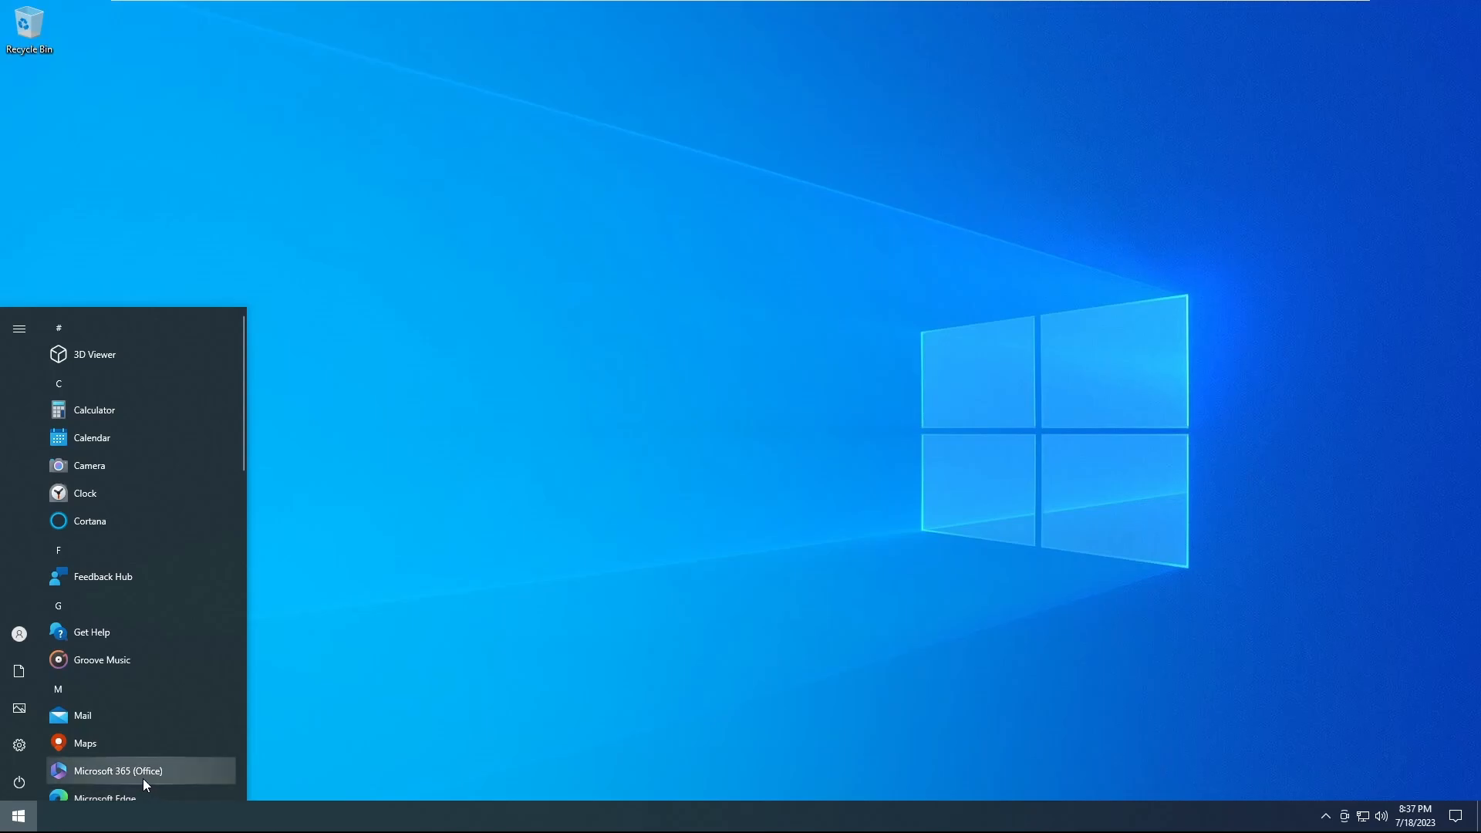
type("command prompt")
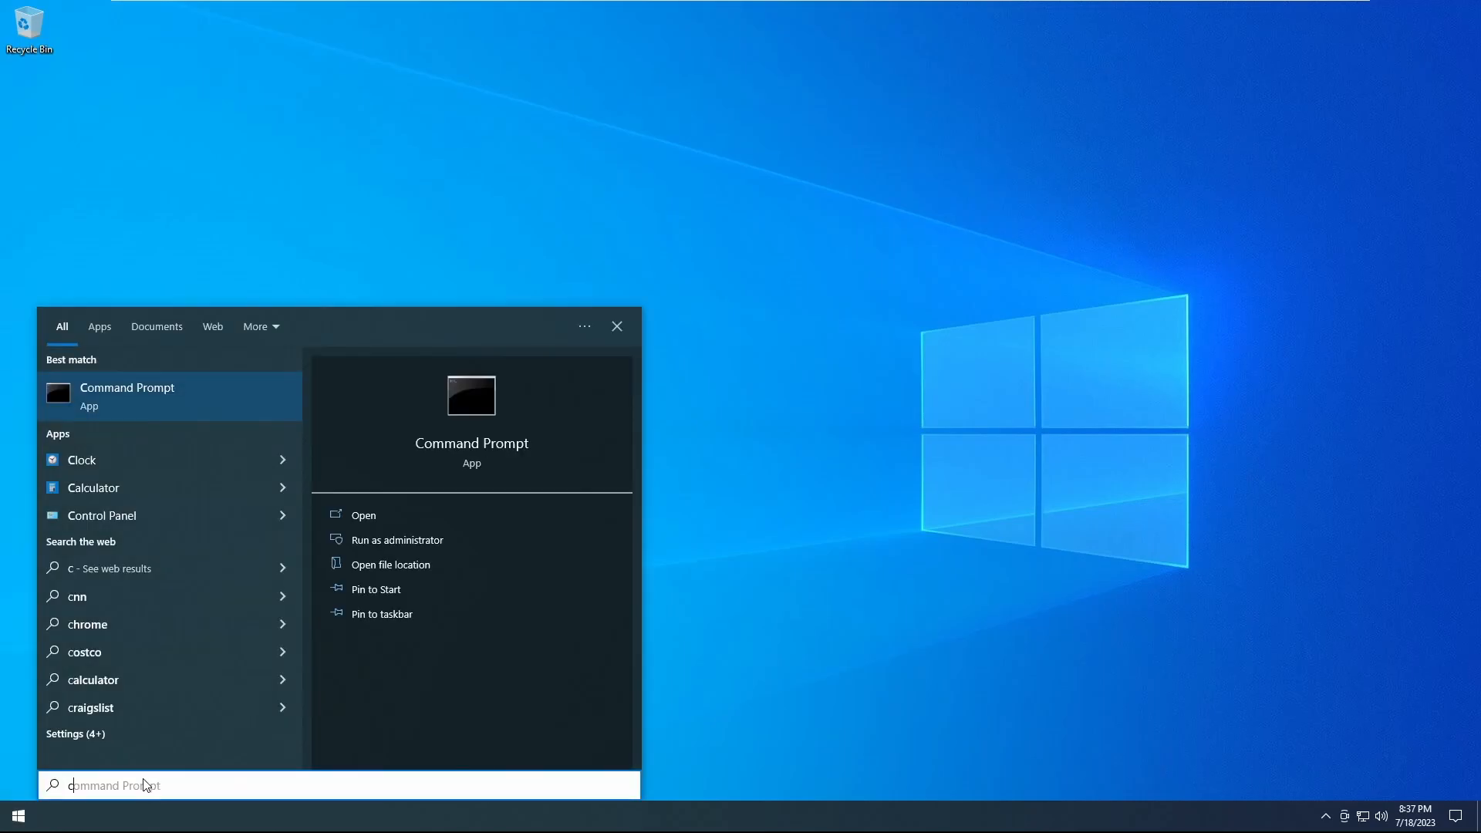
type("cmd")
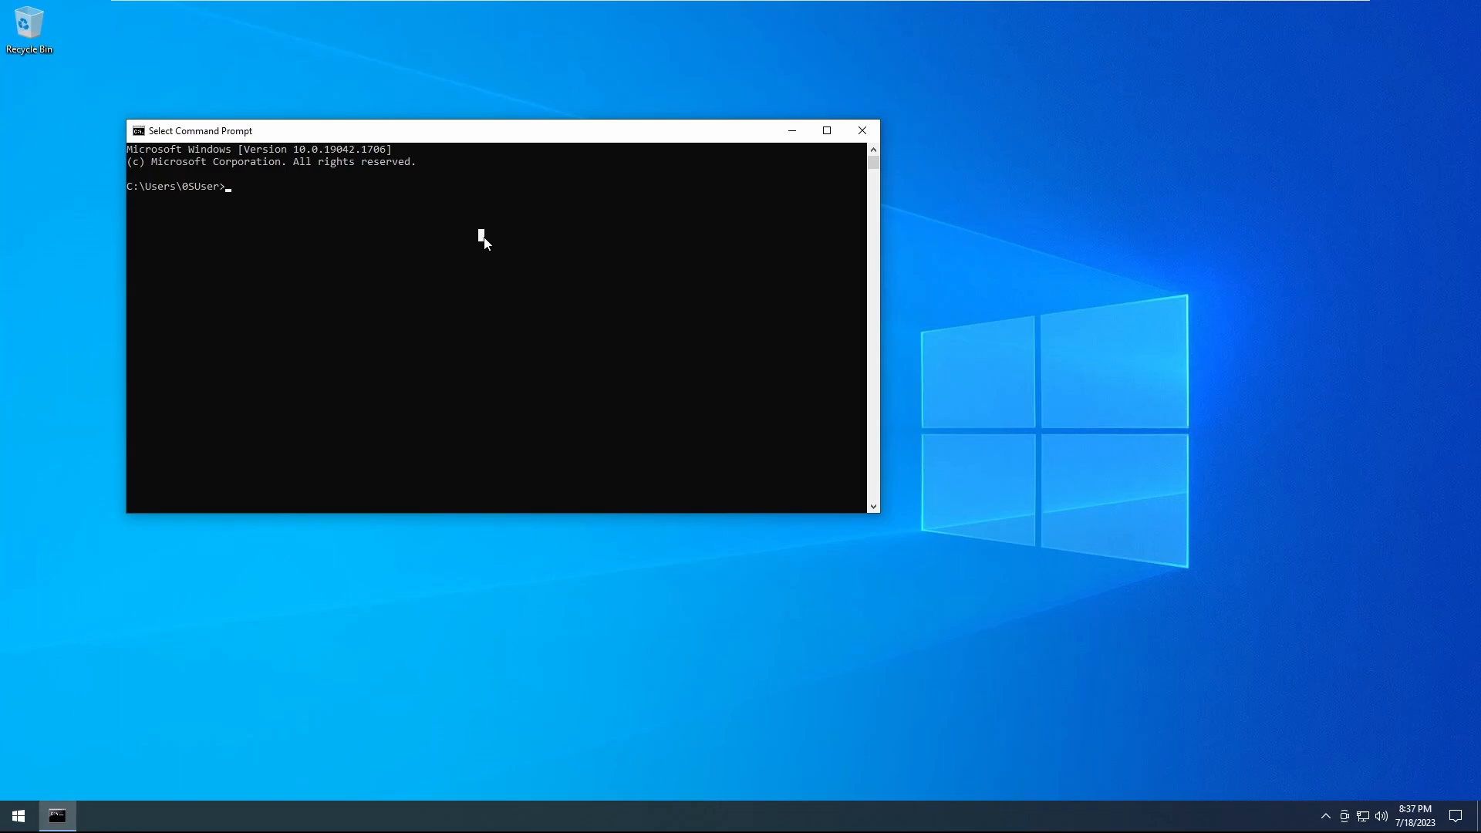
- Run ipconfig, then ipconfig /all to display the full network adapter details
type("ip")
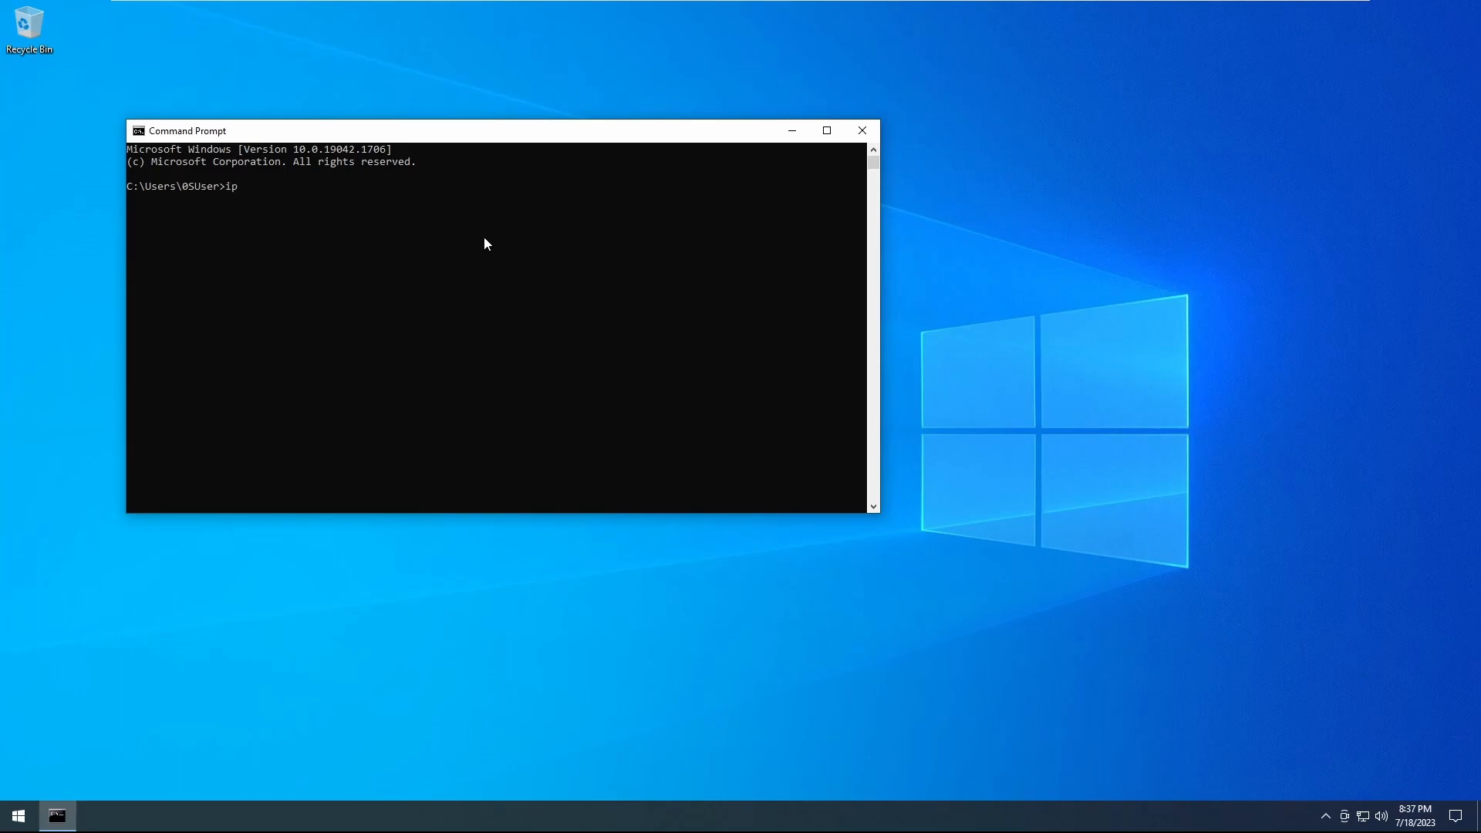
type("config")
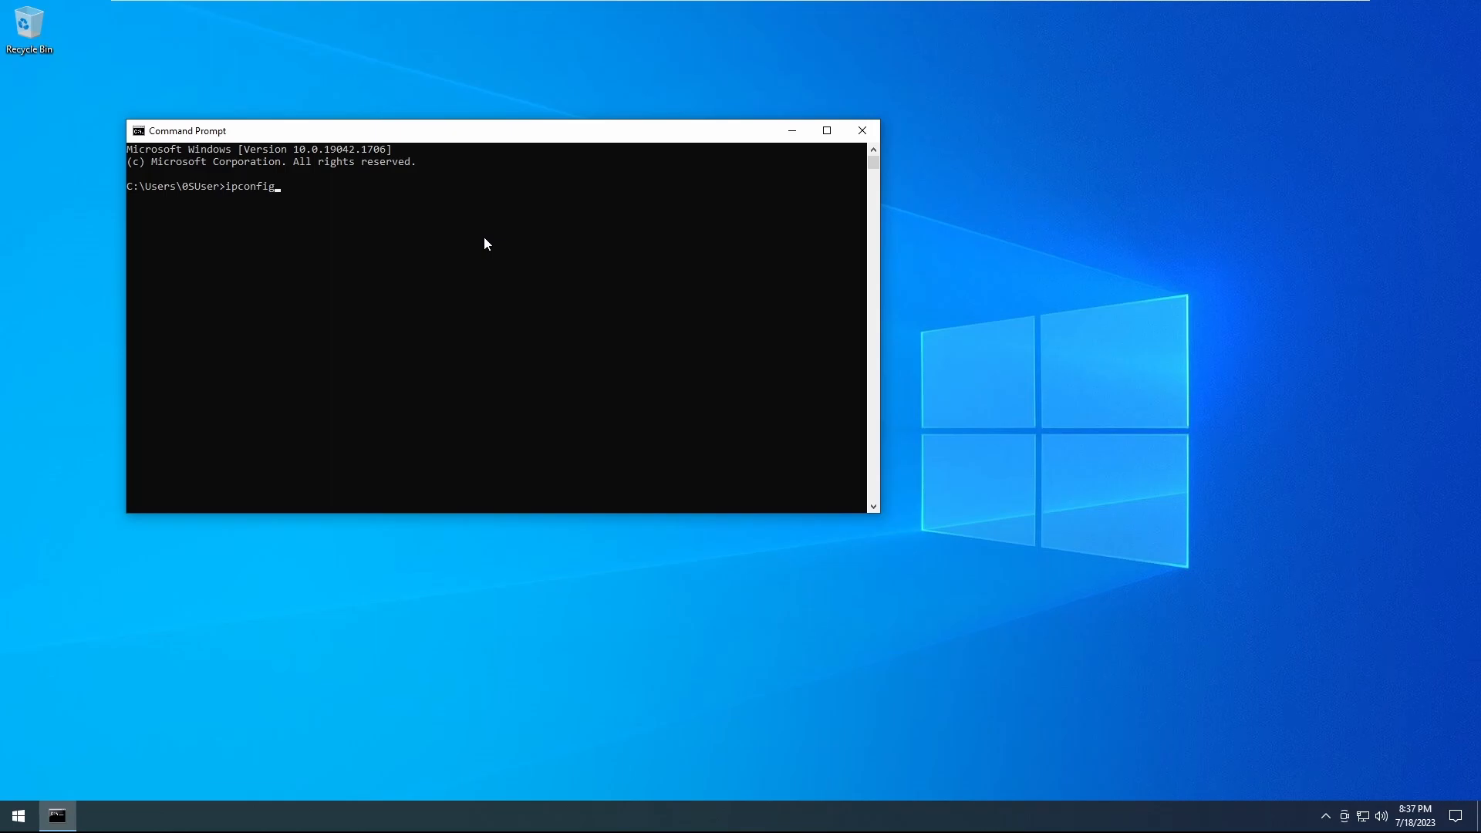
key("Return")
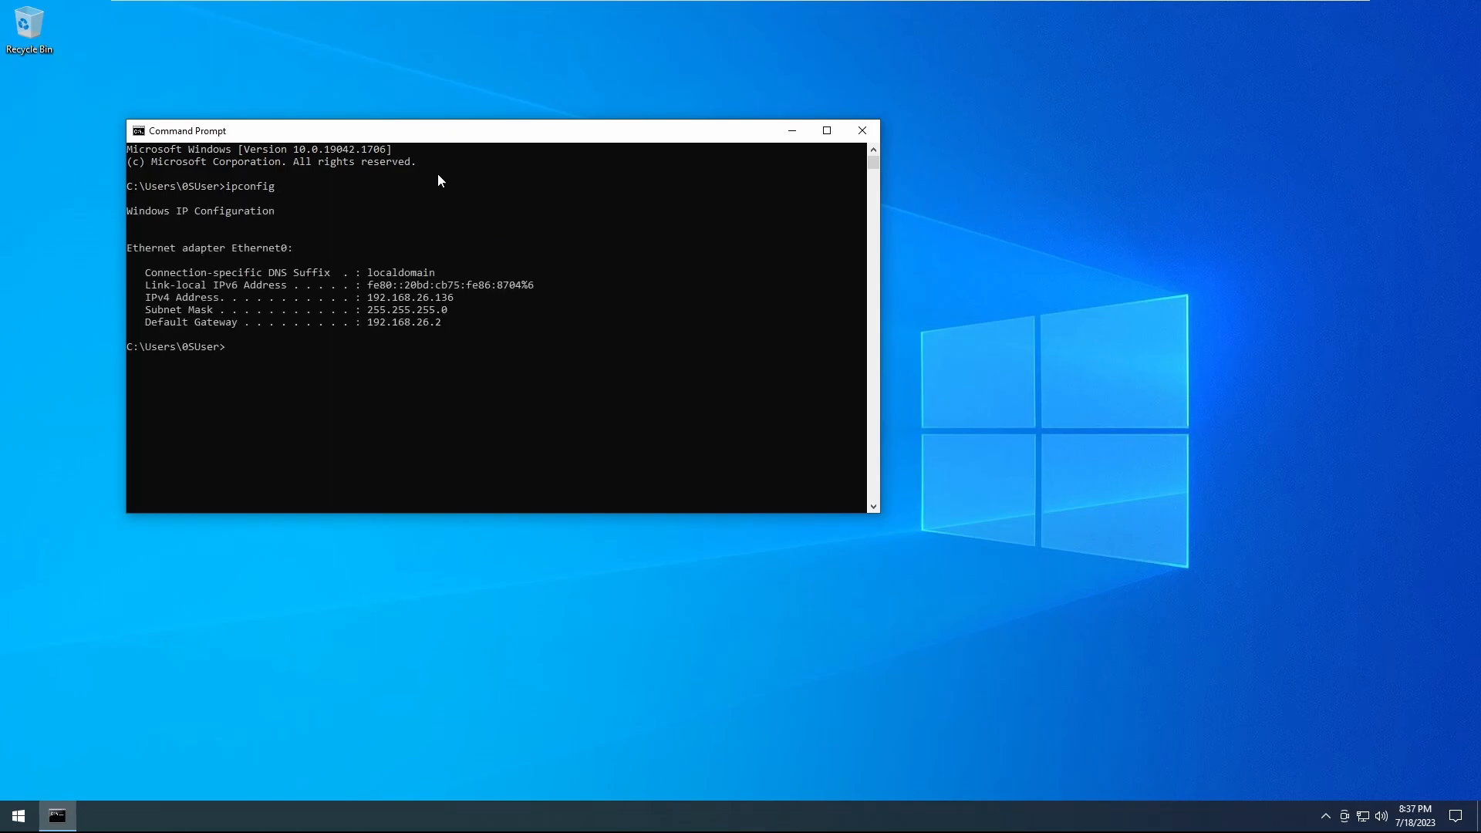
mouse_move(451, 300)
type("i")
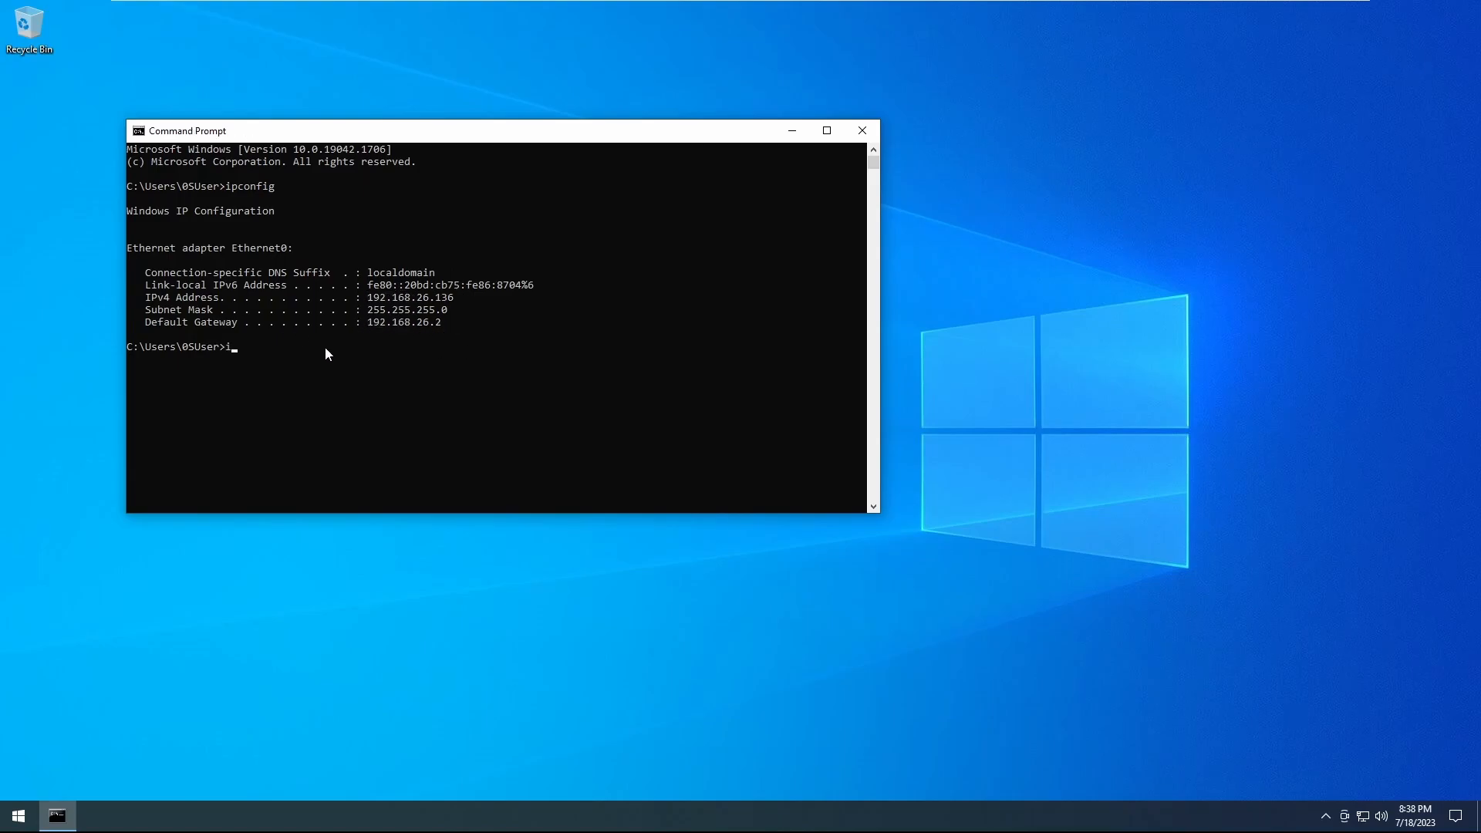
type("pconfig /a")
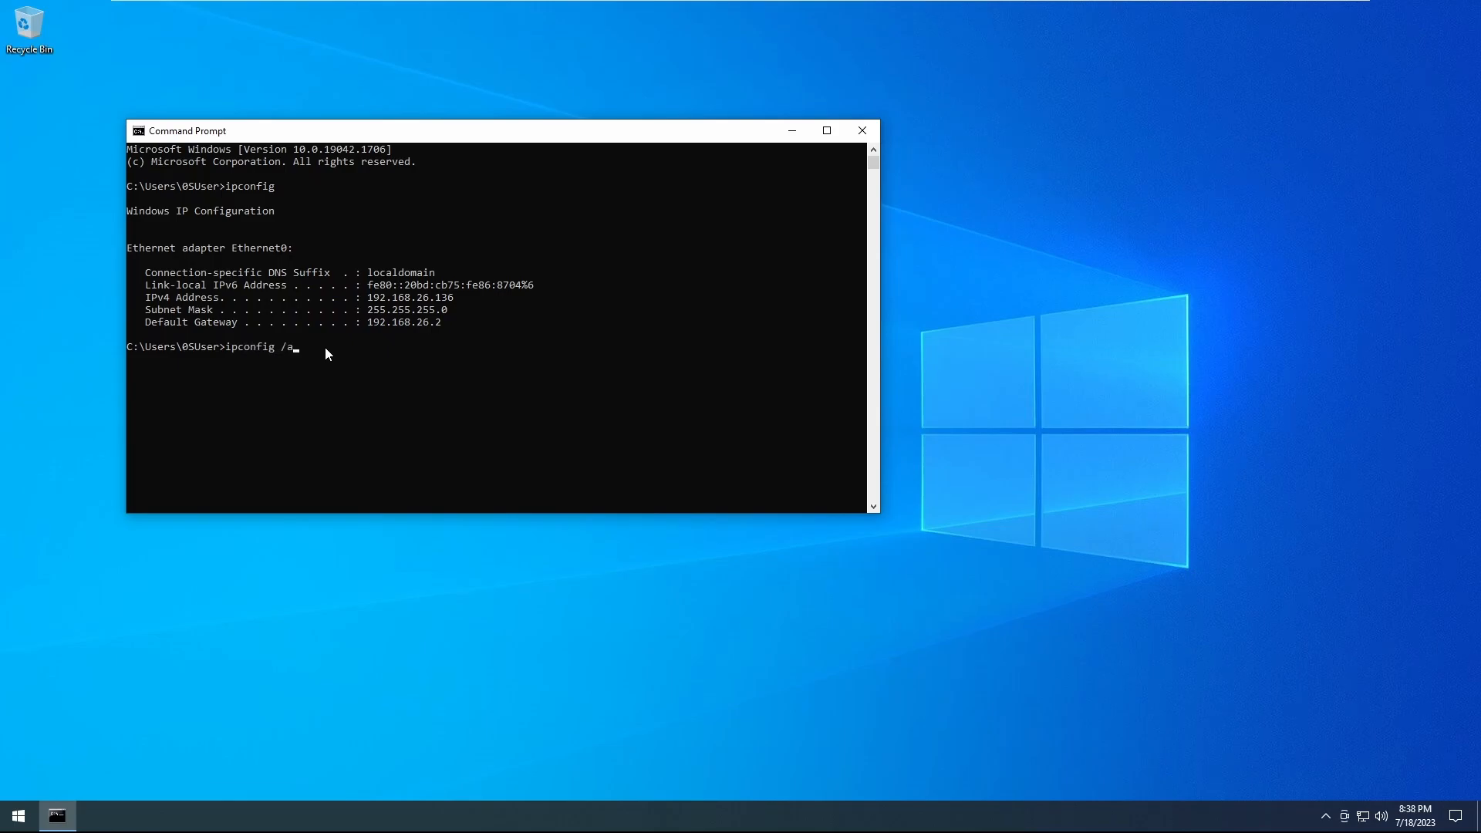
key("Return")
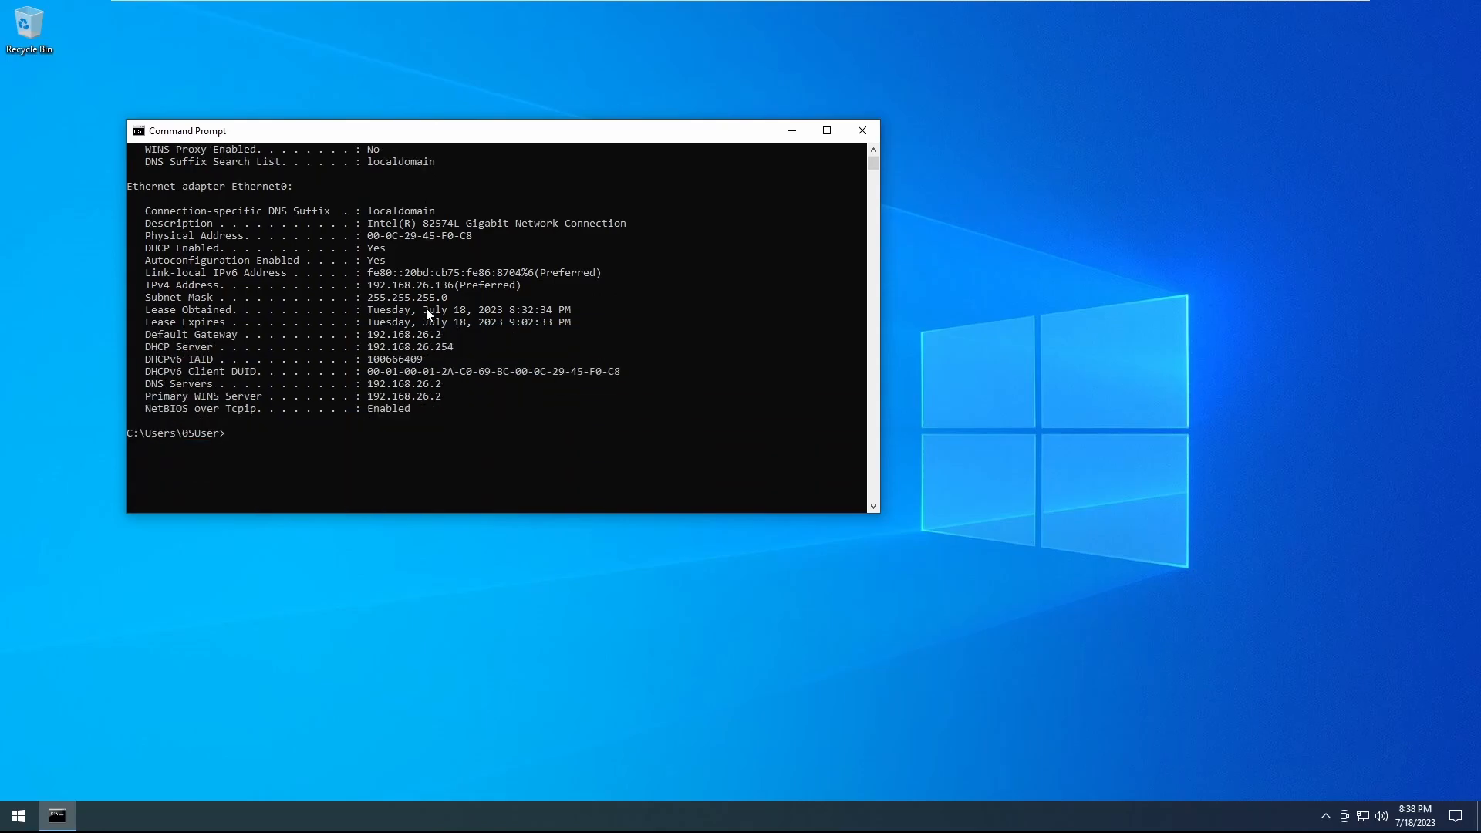
scroll("up", 3)
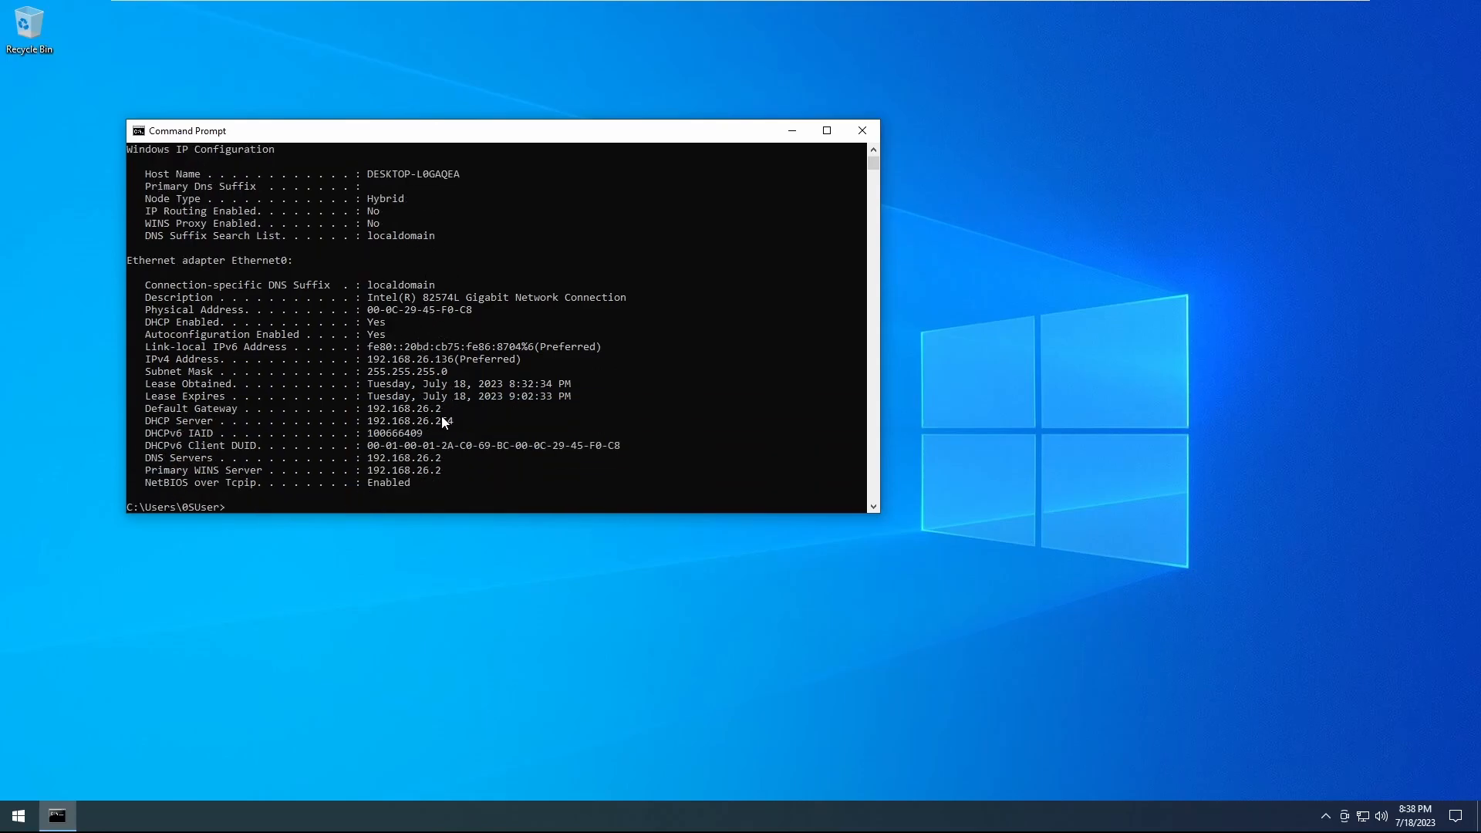
mouse_move(413, 488)
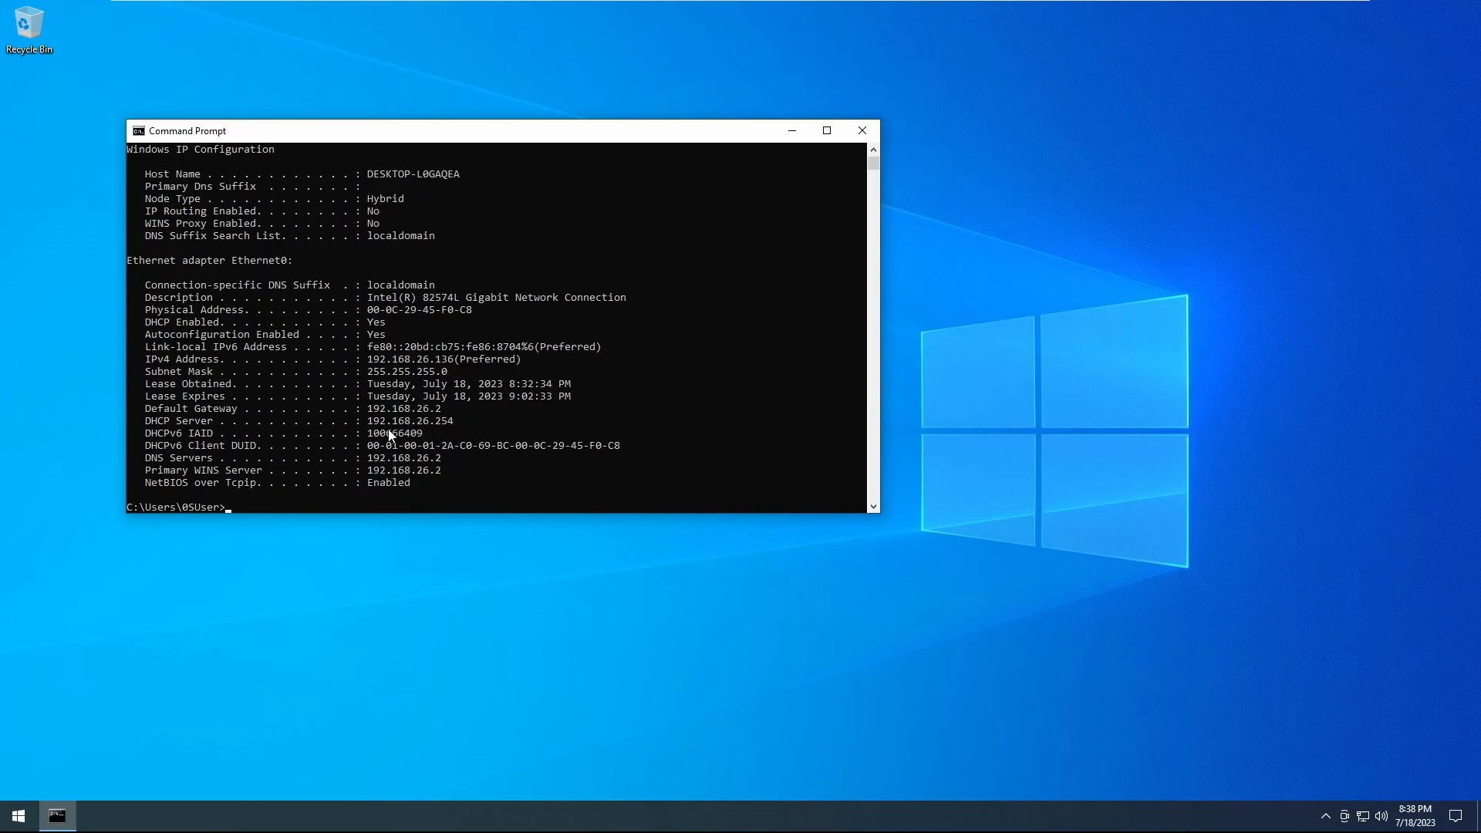
mouse_move(499, 371)
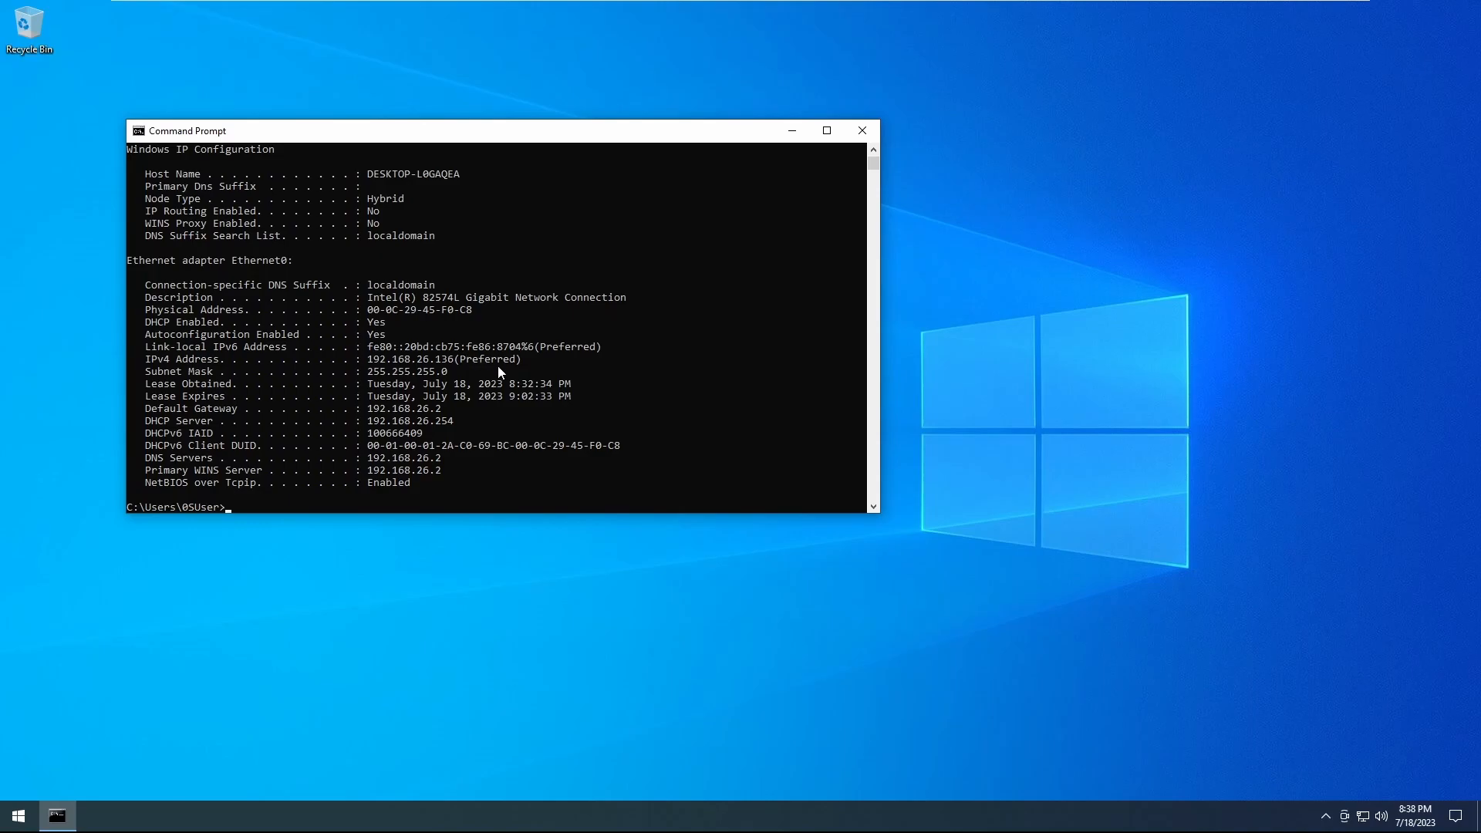
mouse_move(448, 353)
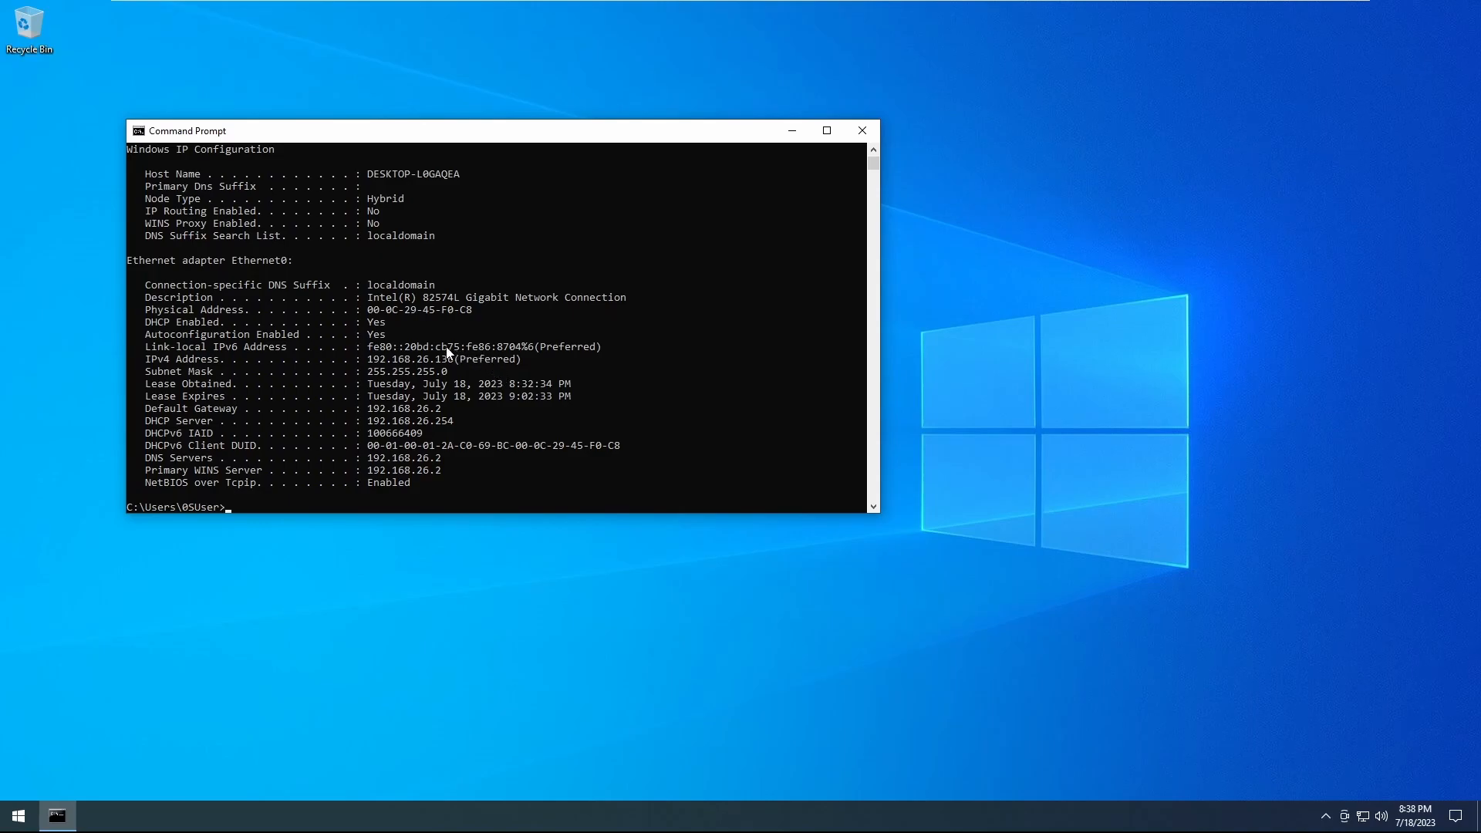
mouse_move(449, 350)
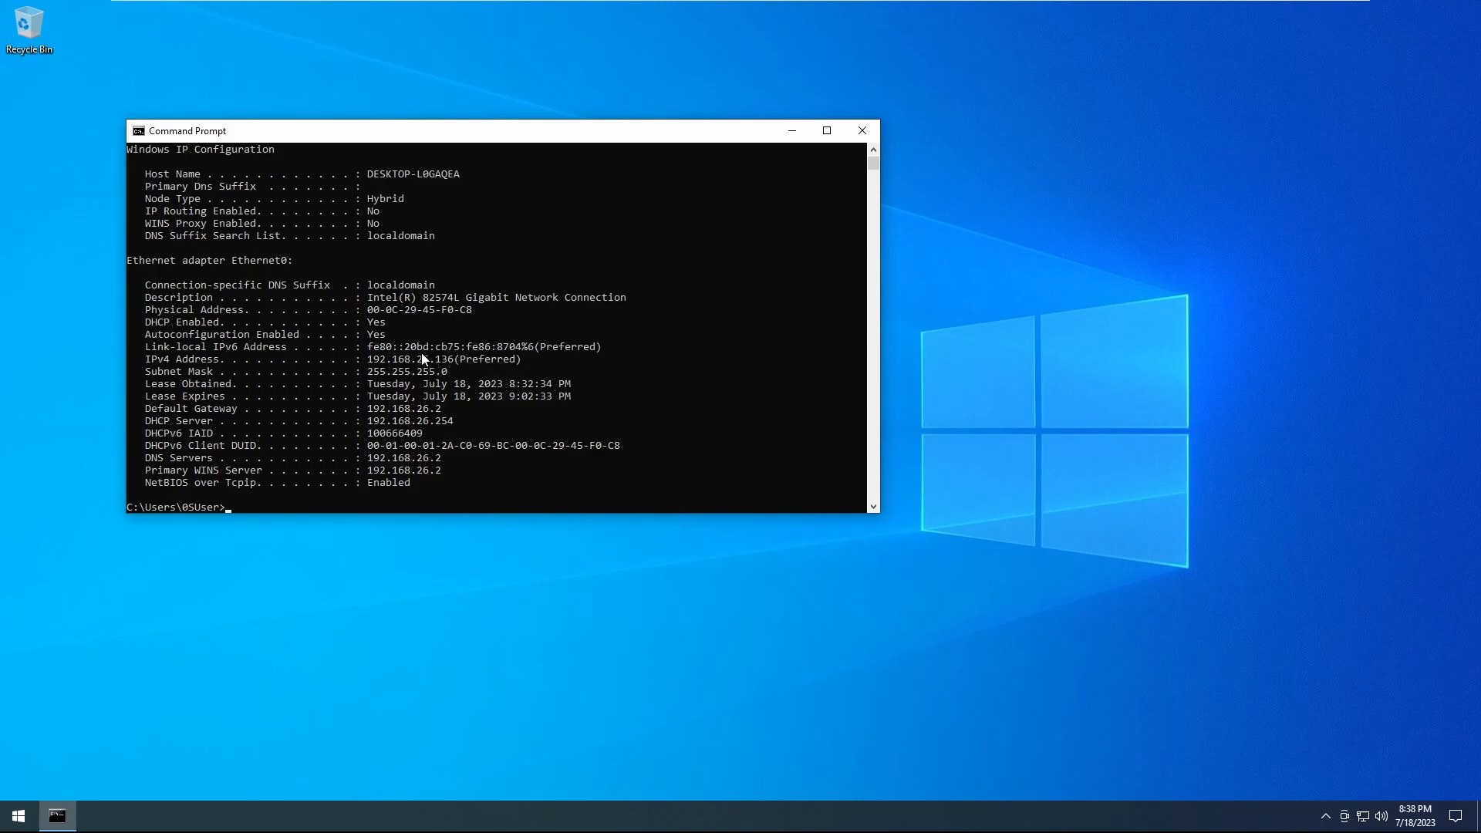
mouse_move(421, 358)
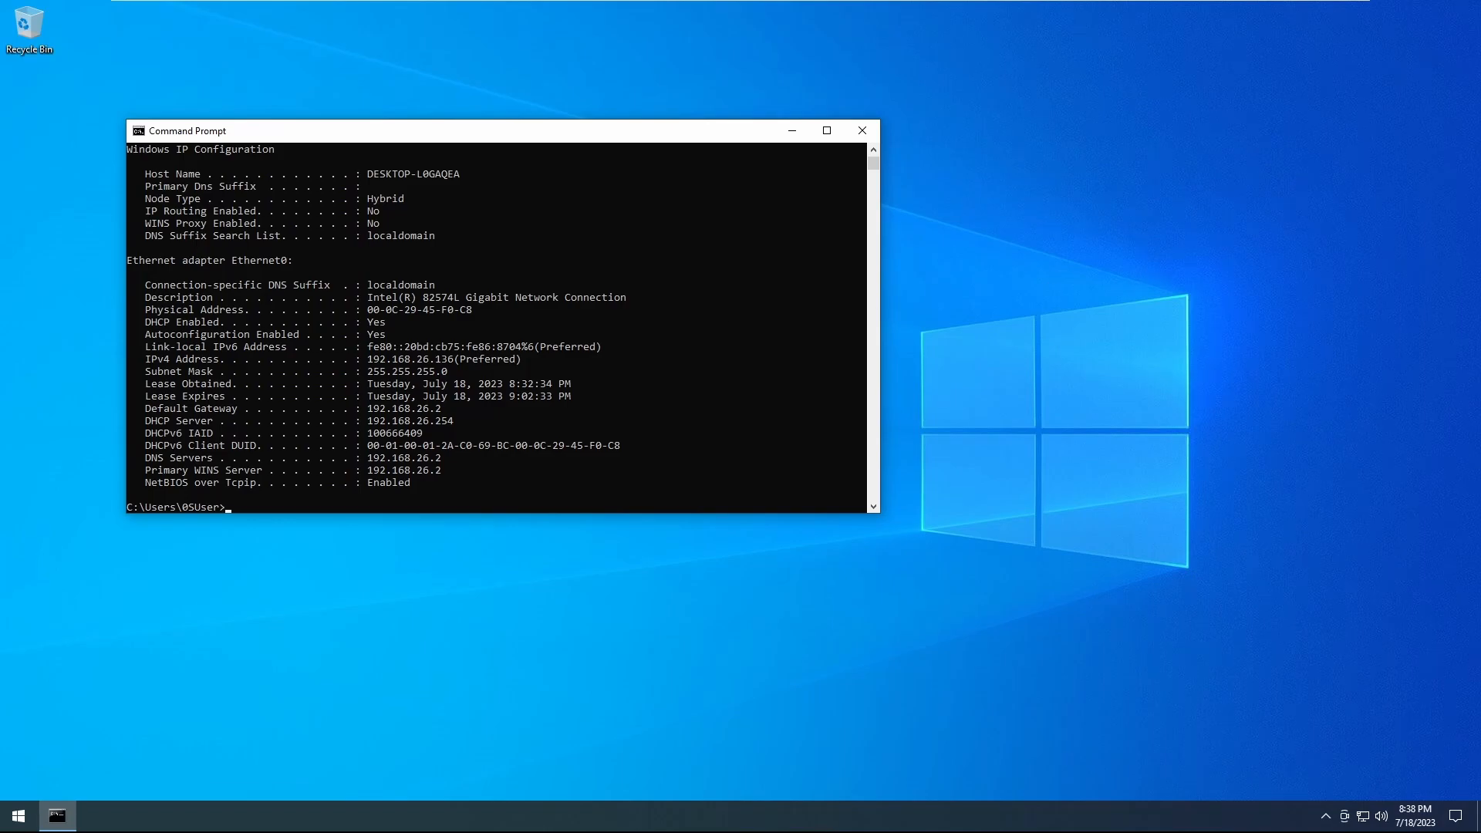